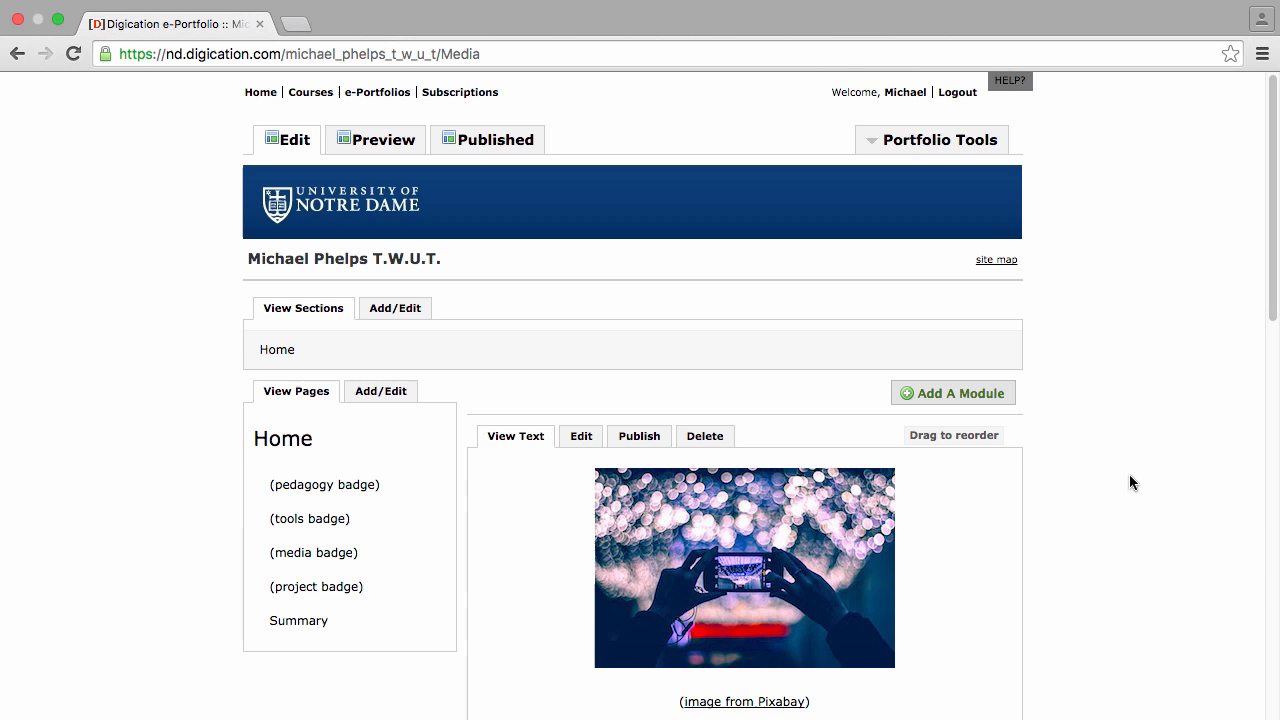
{"action": "mouse_move", "coordinate": [378, 388]}
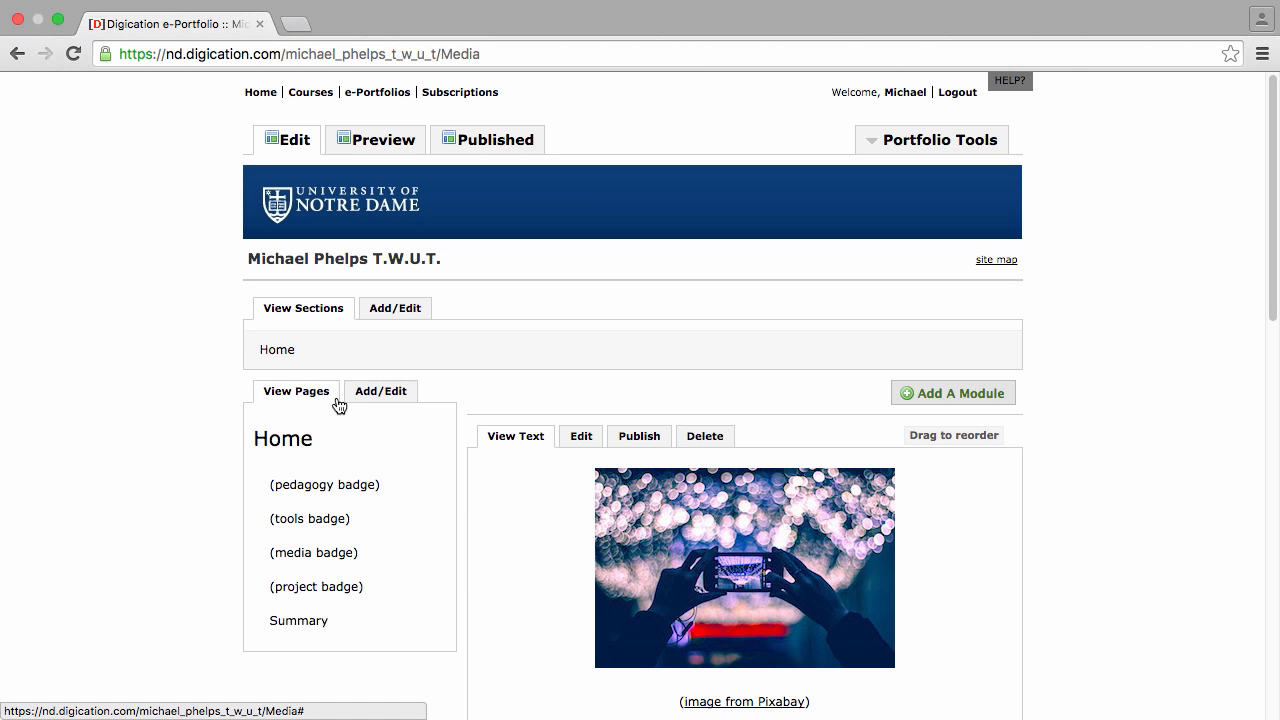
Rename the "(media badge)" page to "Video Narrative" and save the new name
{"action": "left_click", "coordinate": [380, 390]}
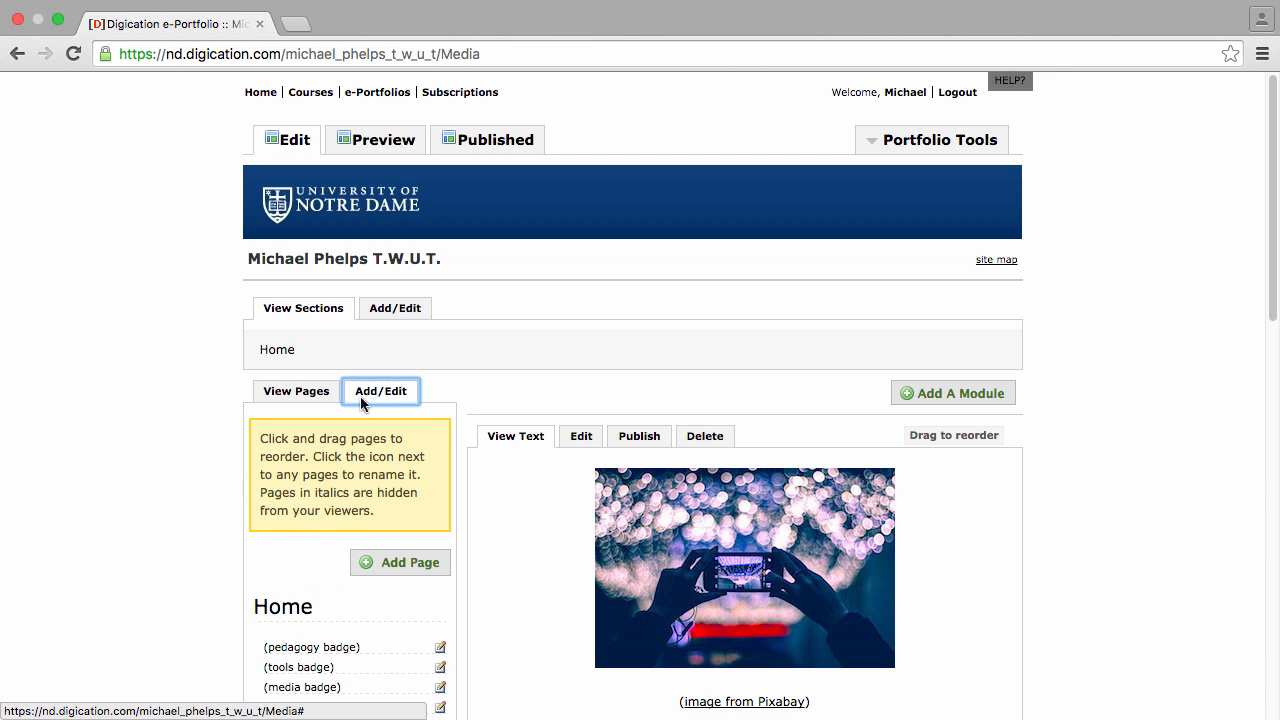
{"action": "scroll", "scroll_direction": "down", "scroll_amount": 3}
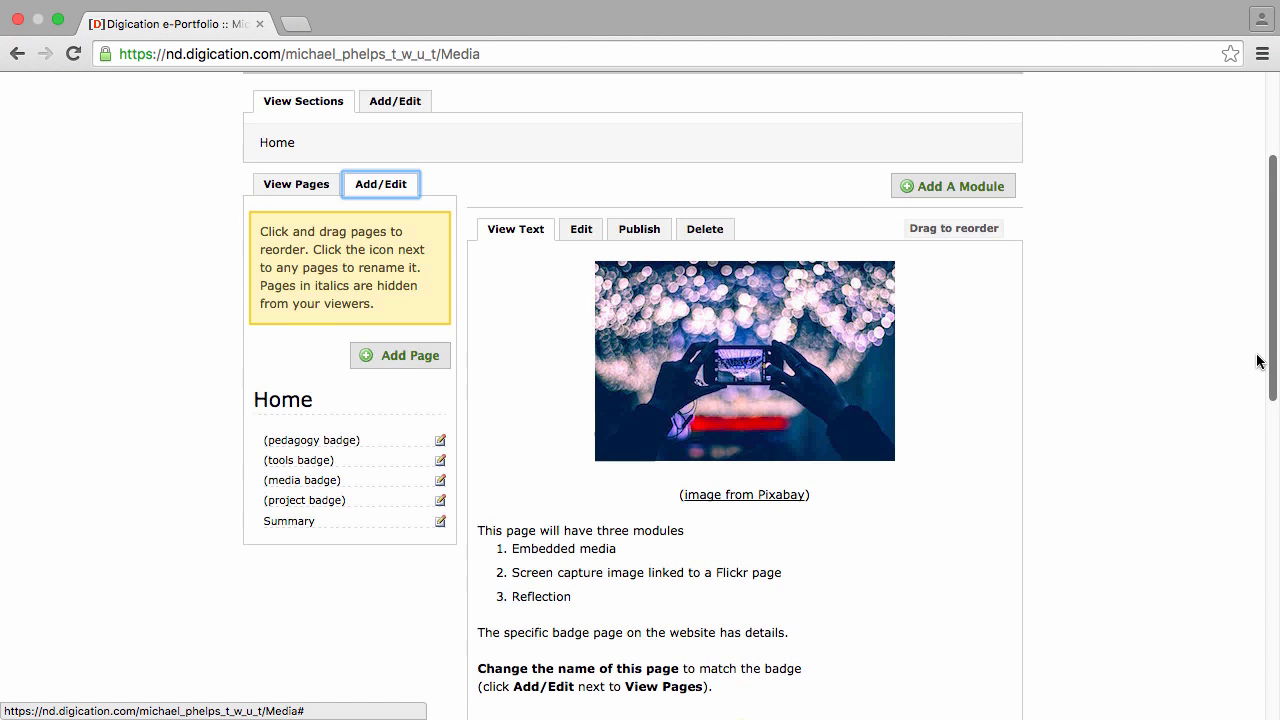
{"action": "scroll", "scroll_direction": "up", "scroll_amount": 3}
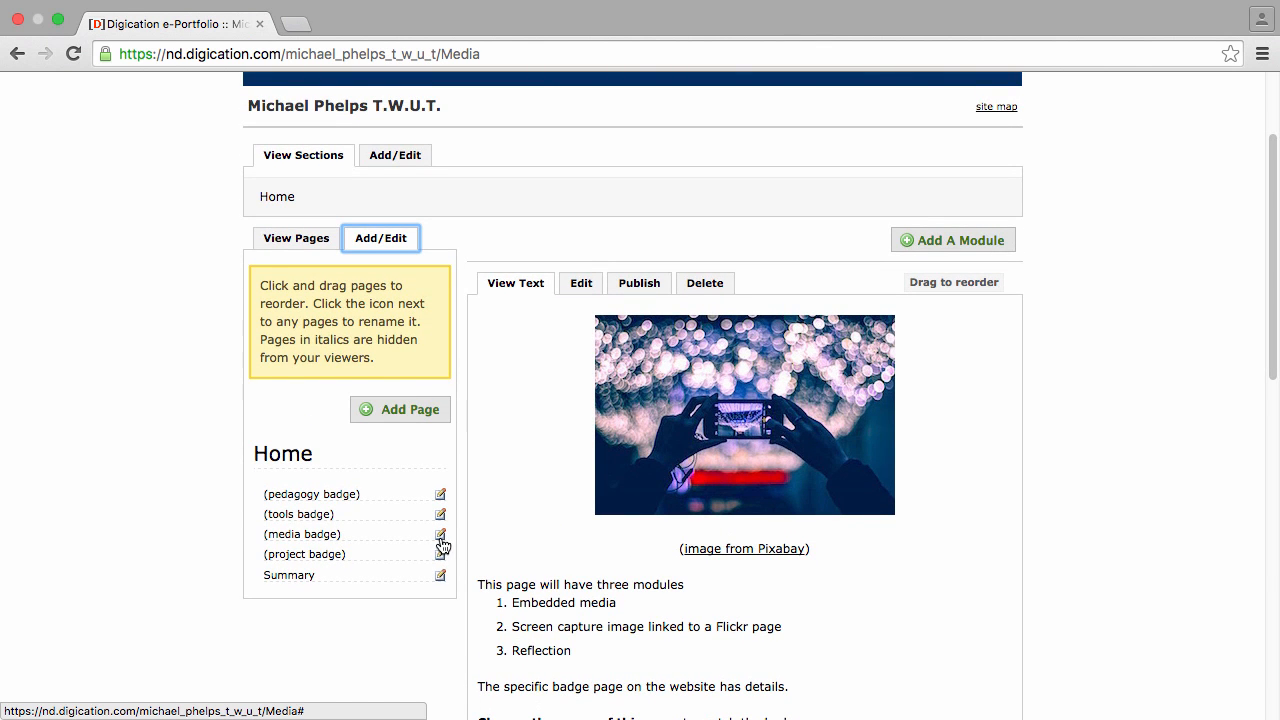
{"action": "left_click", "coordinate": [440, 534]}
{"action": "type", "text": "Video Narrative"}
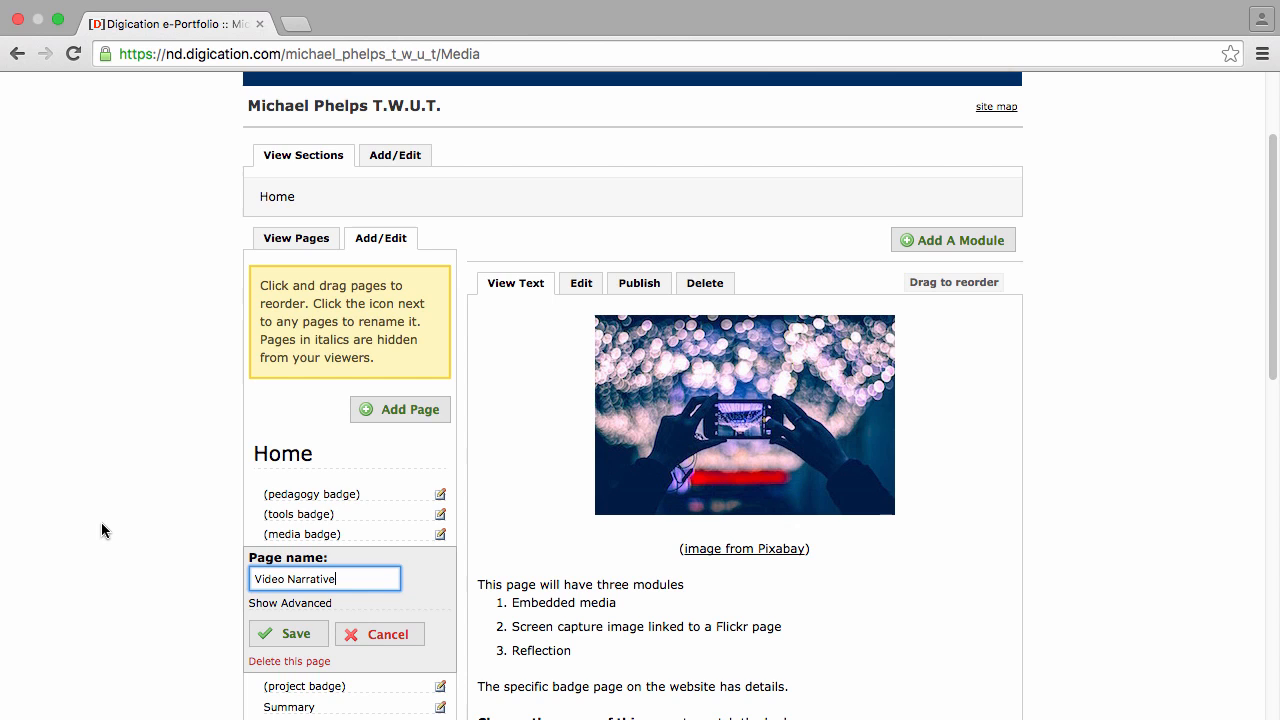
{"action": "mouse_move", "coordinate": [68, 536]}
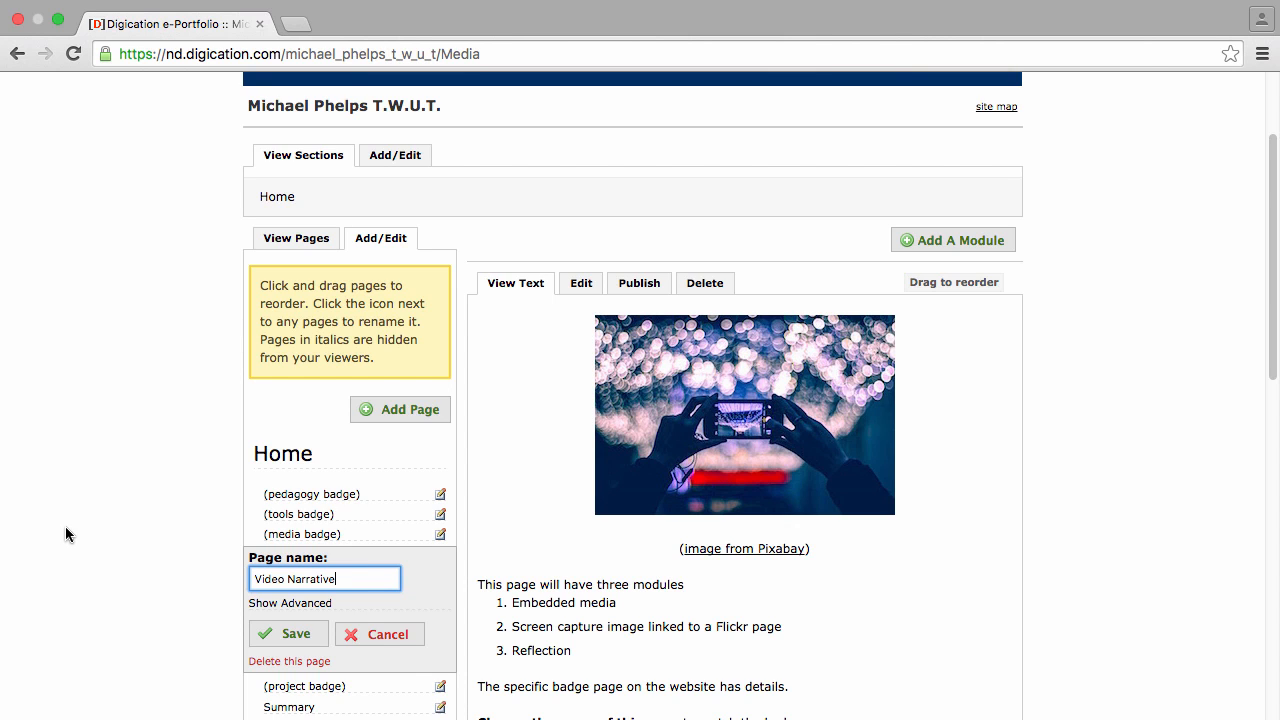
{"action": "mouse_move", "coordinate": [288, 632]}
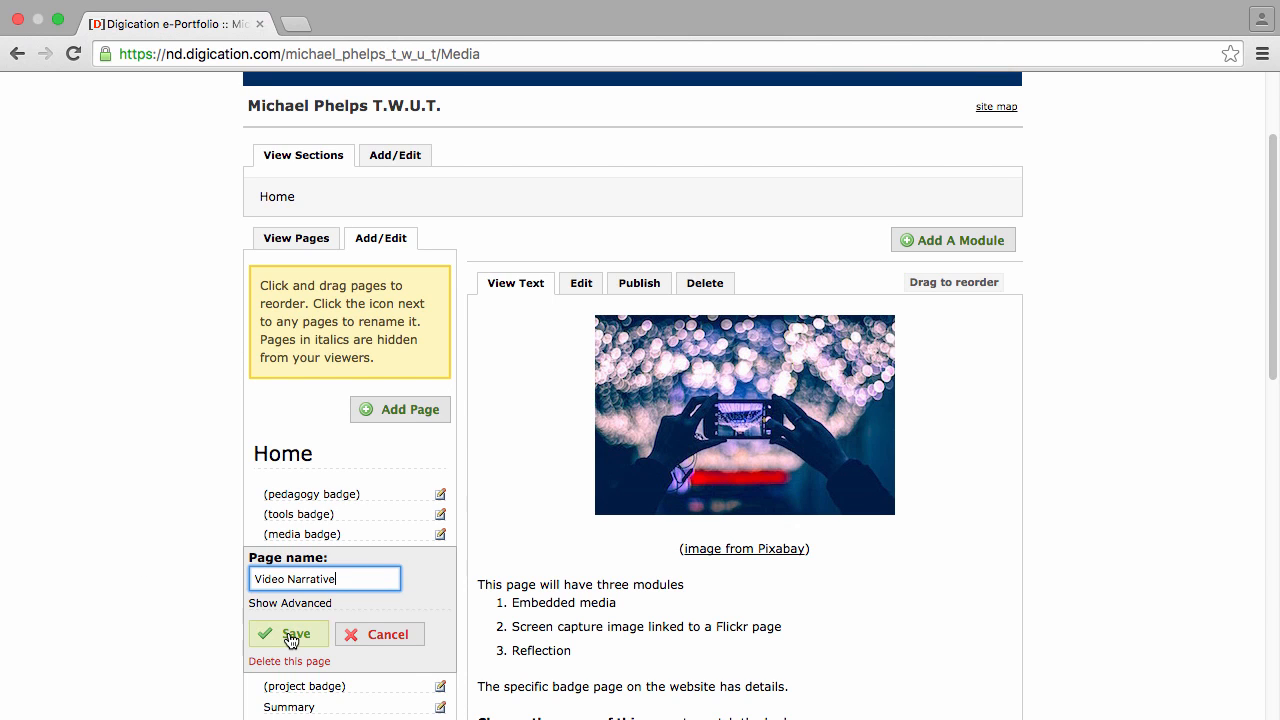
{"action": "left_click", "coordinate": [288, 634]}
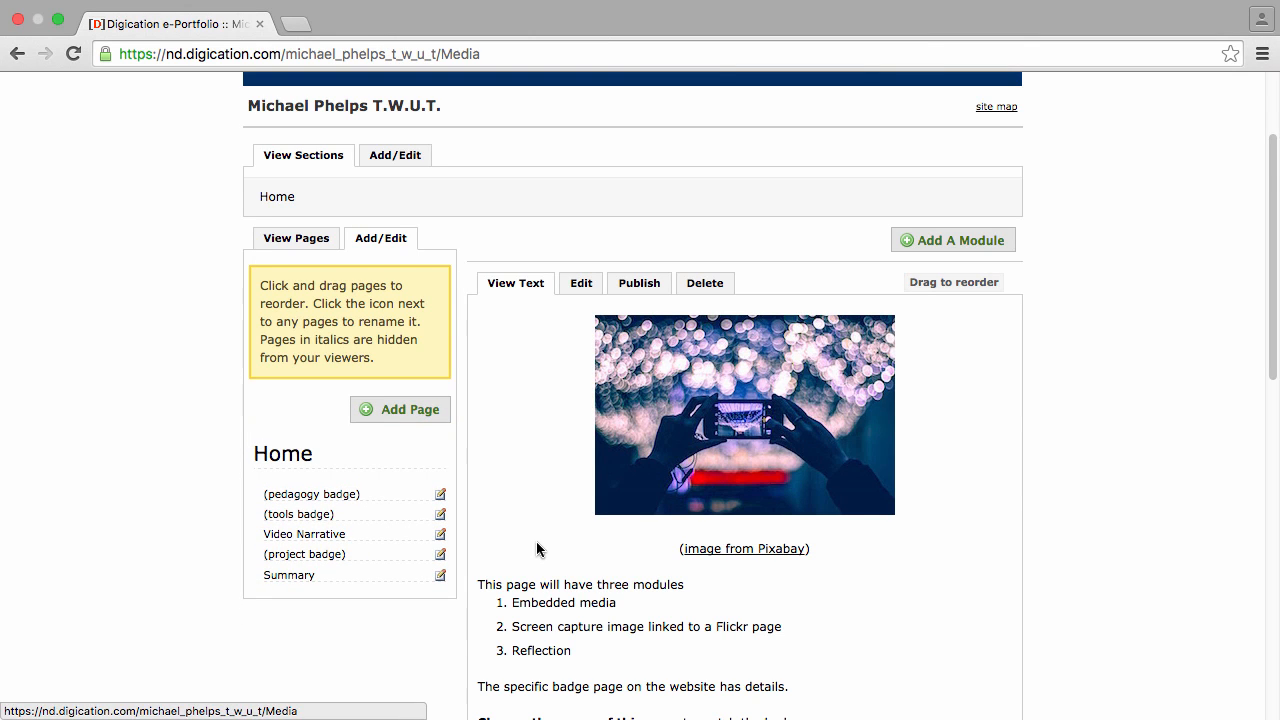
{"action": "mouse_move", "coordinate": [896, 468]}
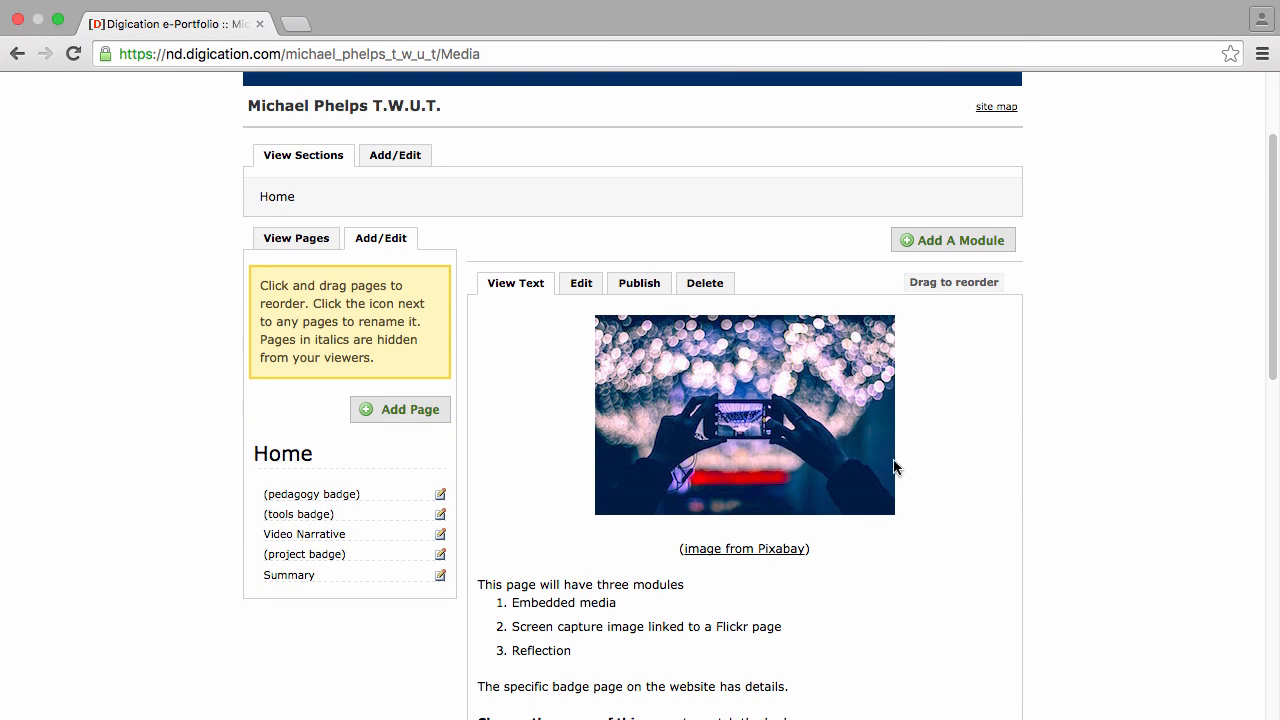
Delete the instruction text so the module reads "Here is Michael's content", saved as a draft
{"action": "scroll", "scroll_direction": "down", "scroll_amount": 3}
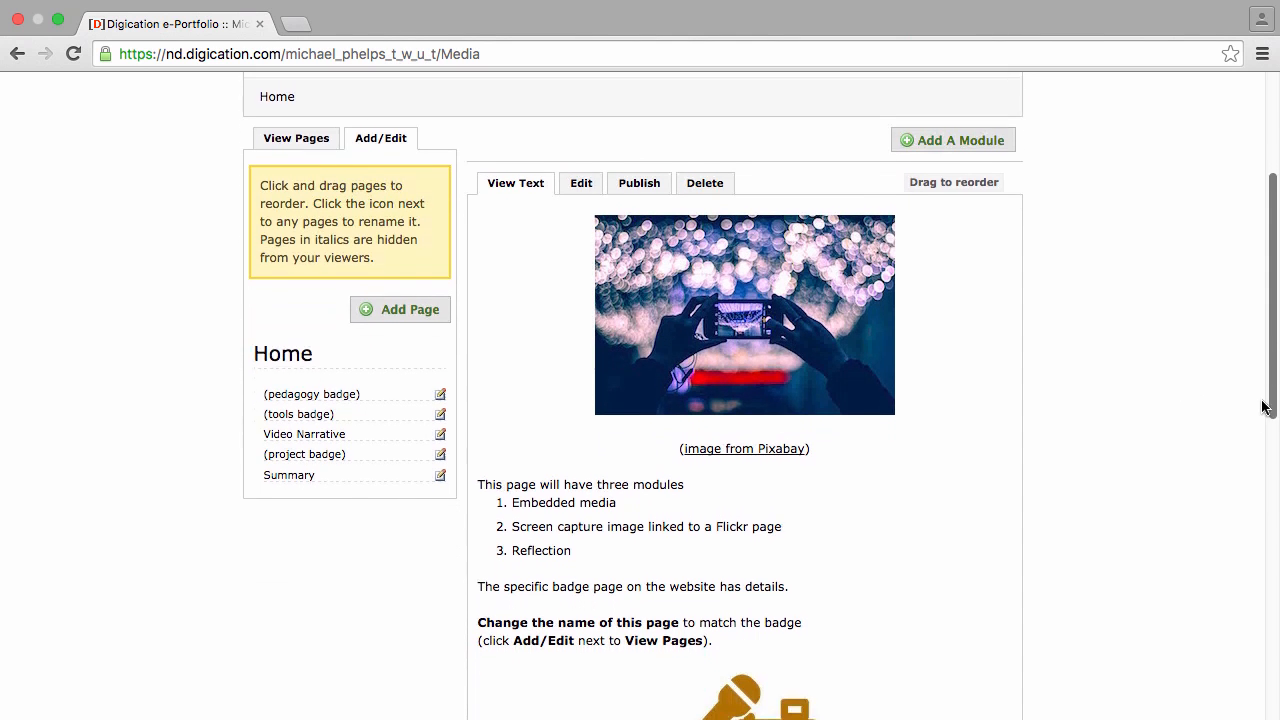
{"action": "scroll", "scroll_direction": "up", "scroll_amount": 3}
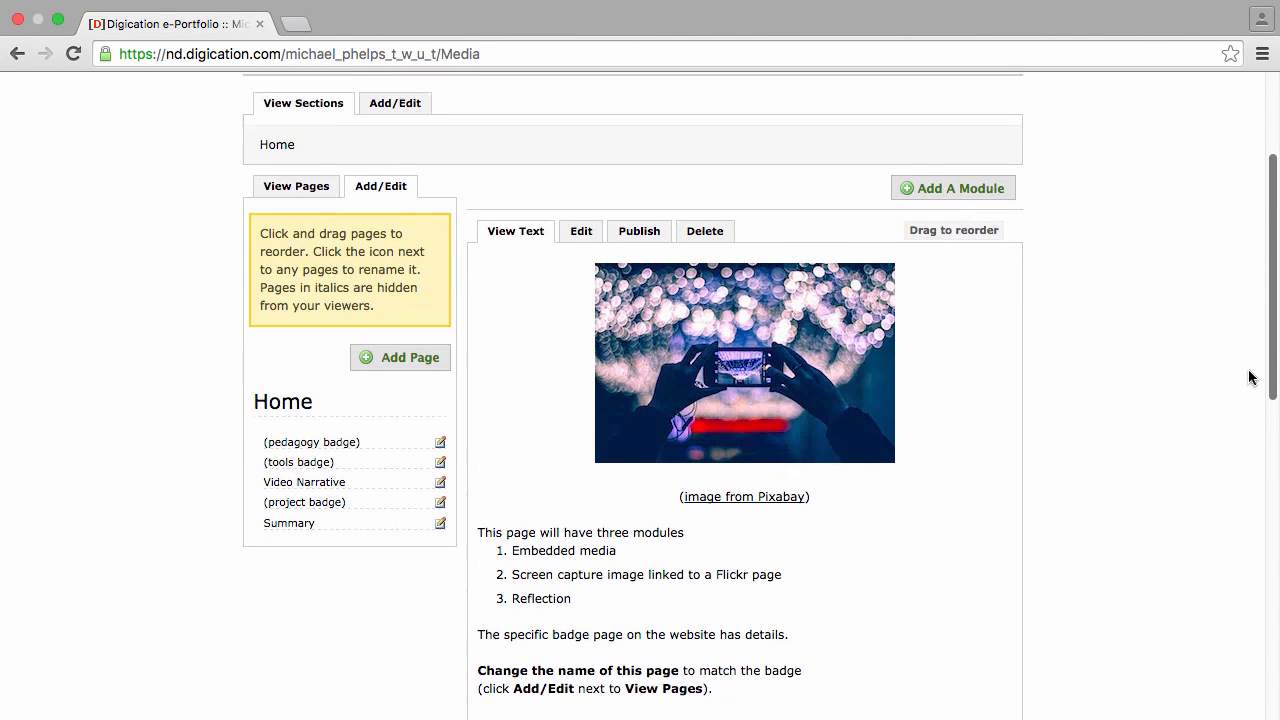
{"action": "left_click", "coordinate": [580, 232]}
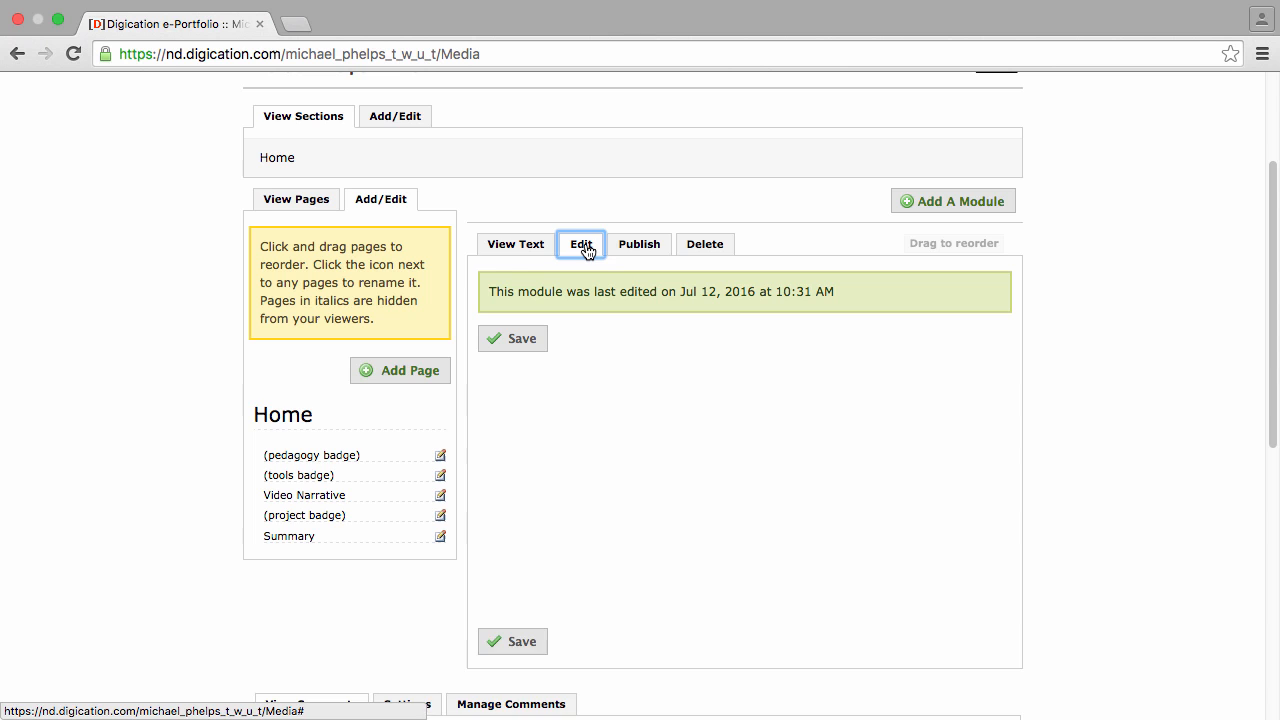
{"action": "left_click", "coordinate": [580, 244]}
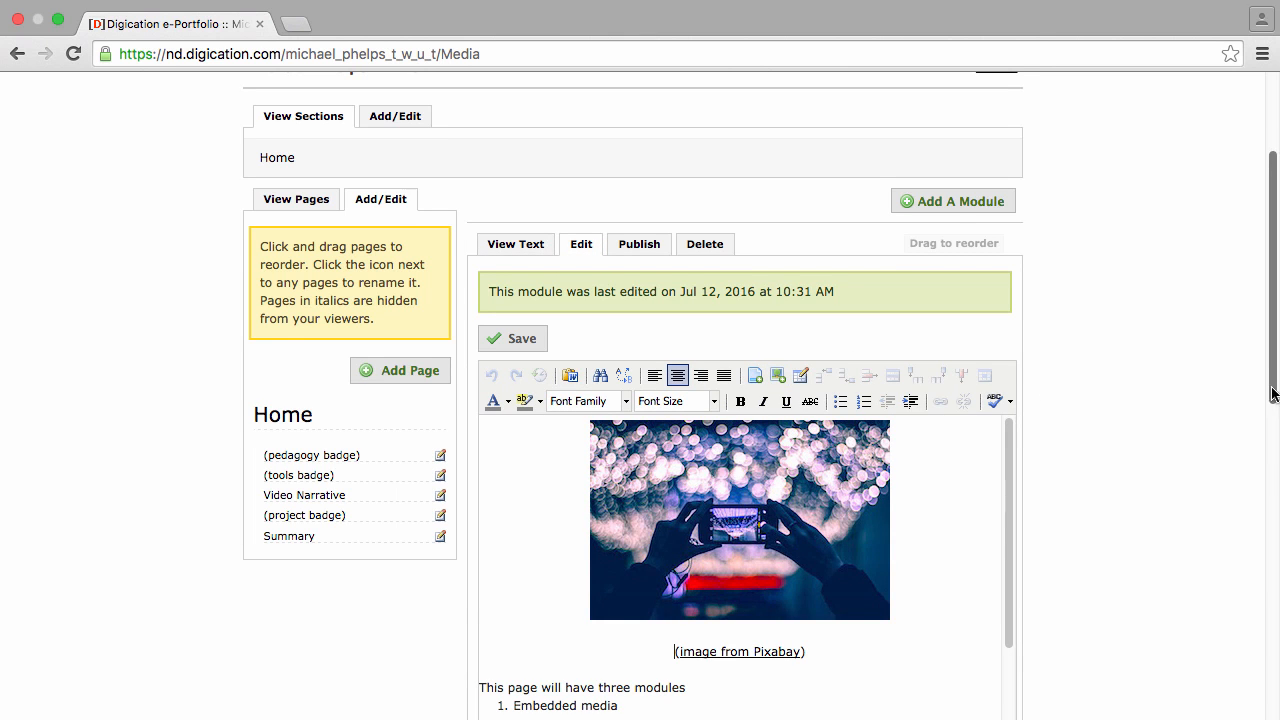
{"action": "scroll", "scroll_direction": "down", "scroll_amount": 3}
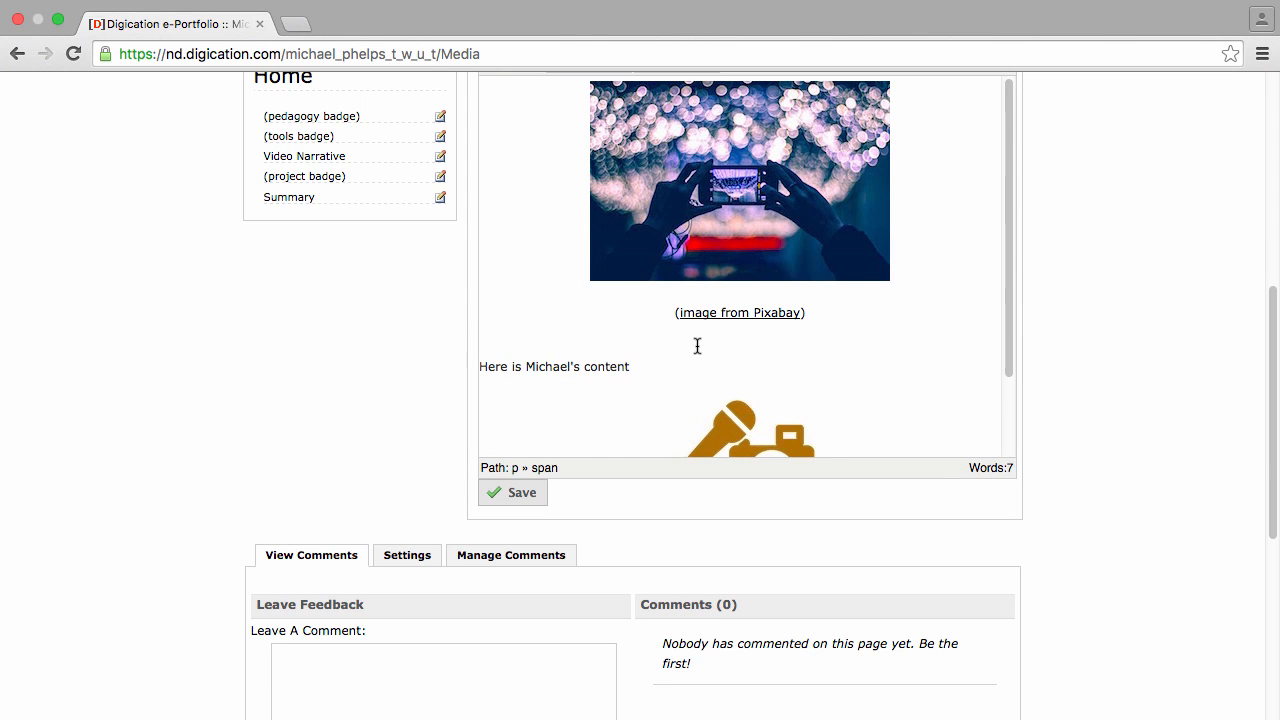
{"action": "mouse_move", "coordinate": [512, 492]}
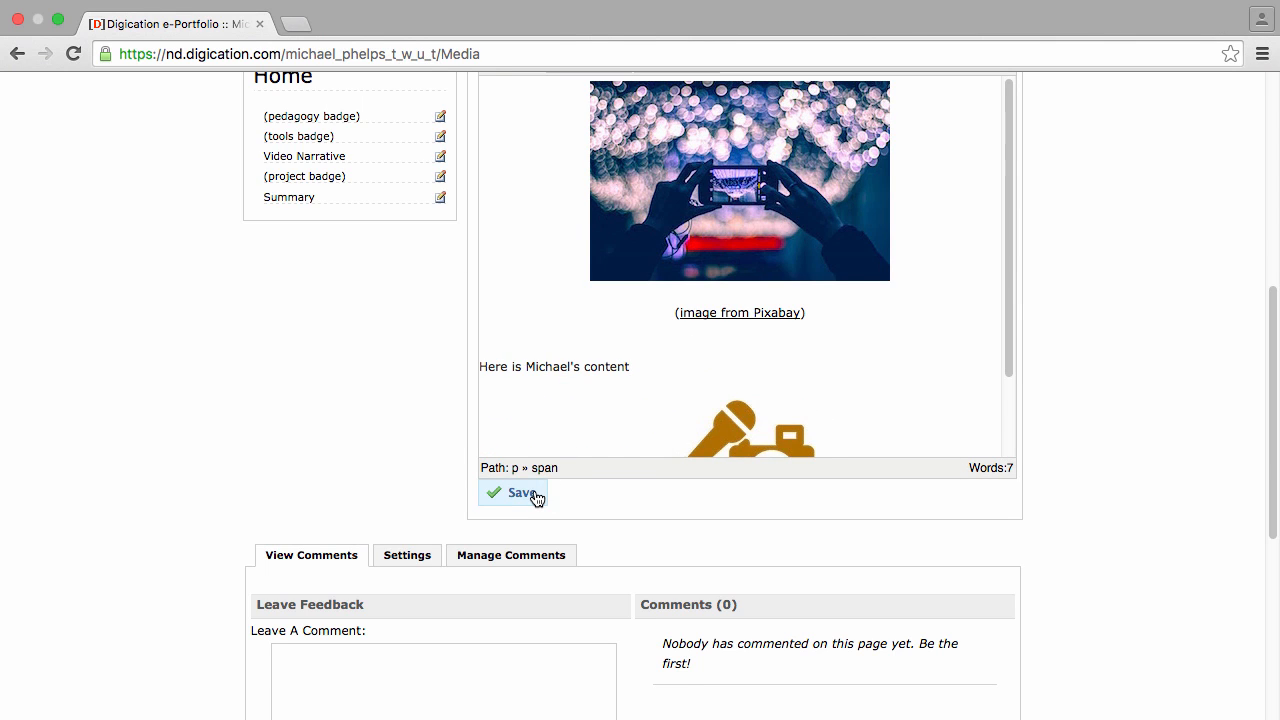
{"action": "left_click", "coordinate": [520, 492]}
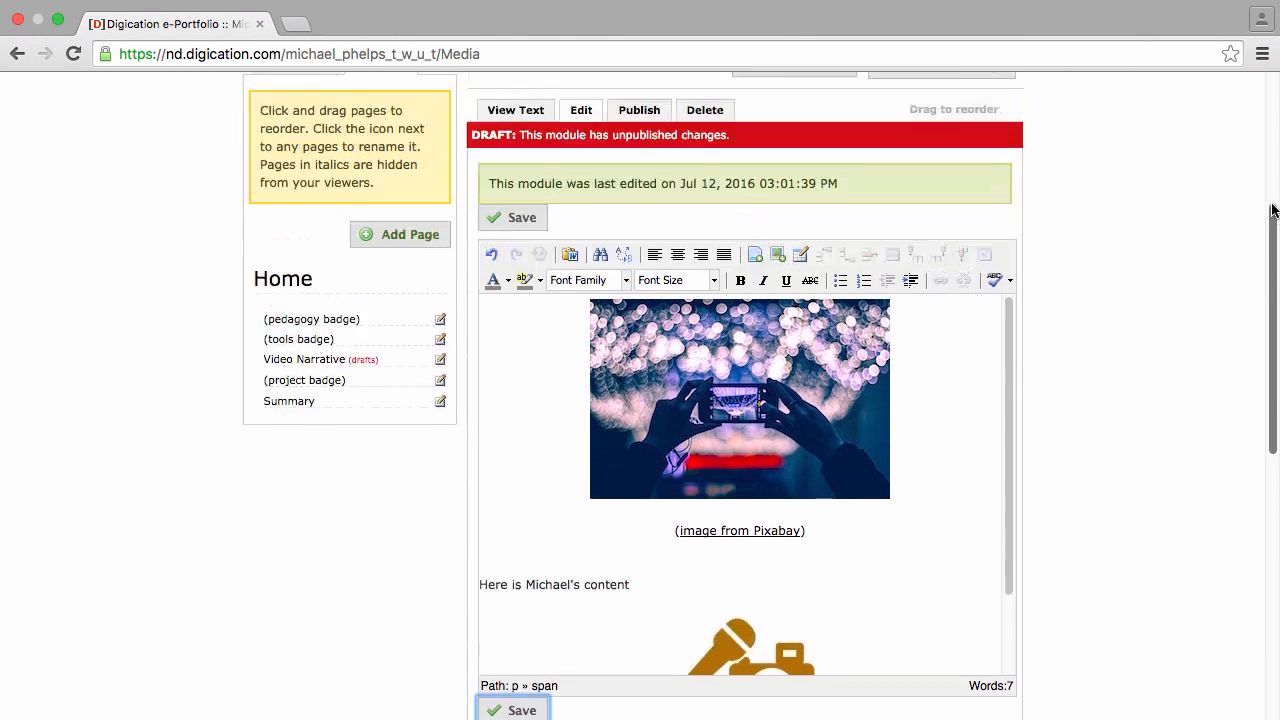
Publish the module's draft changes so they are live for viewers
{"action": "scroll", "scroll_direction": "up", "scroll_amount": 3}
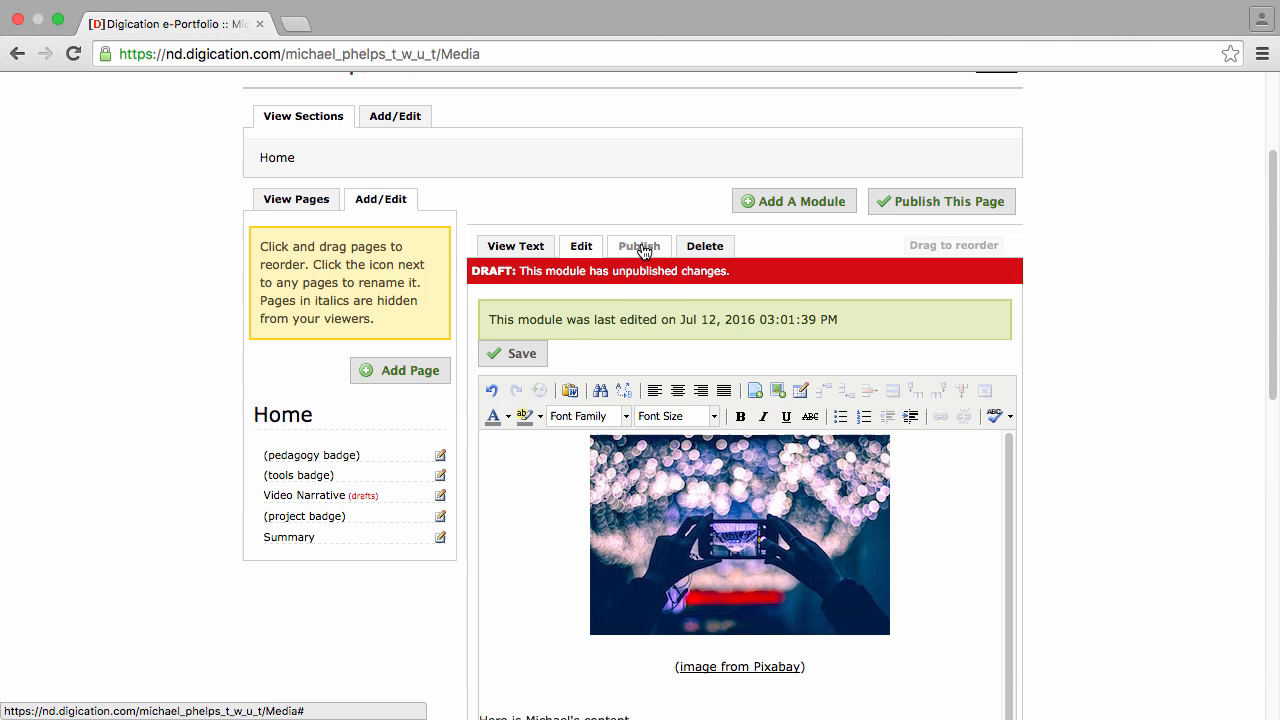
{"action": "left_click", "coordinate": [640, 246]}
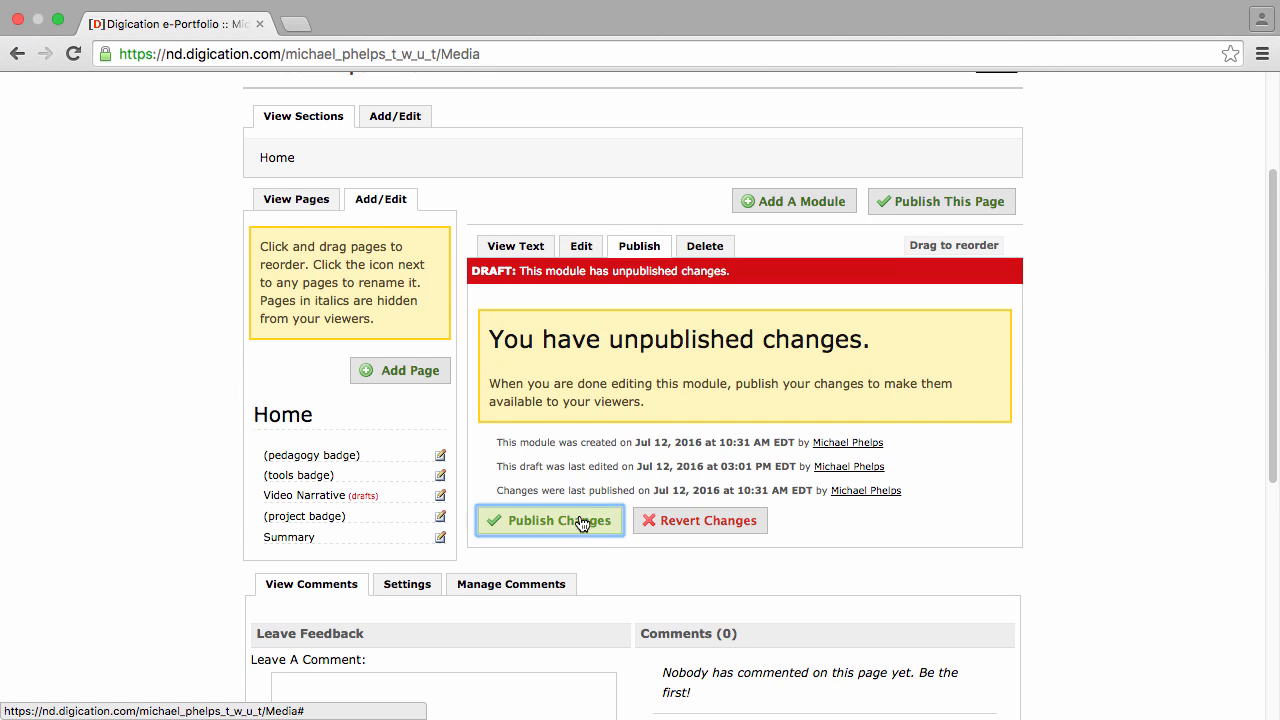
{"action": "left_click", "coordinate": [548, 520]}
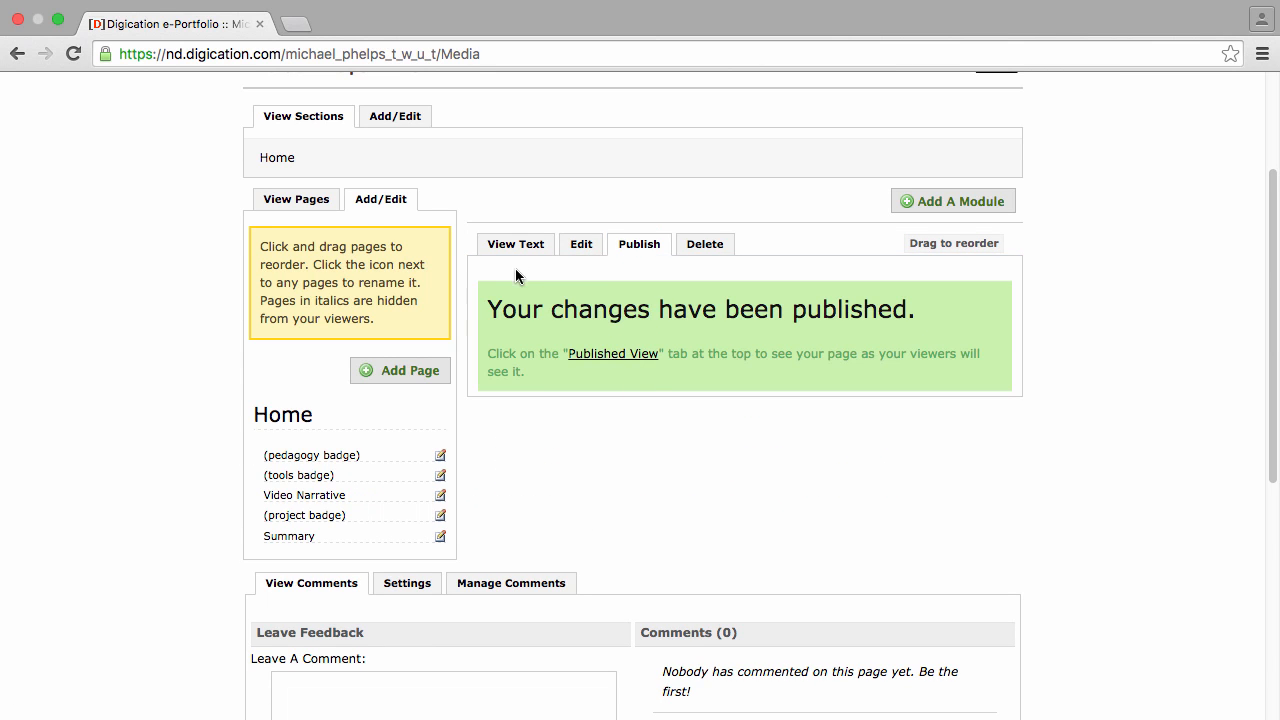
{"action": "mouse_move", "coordinate": [516, 244]}
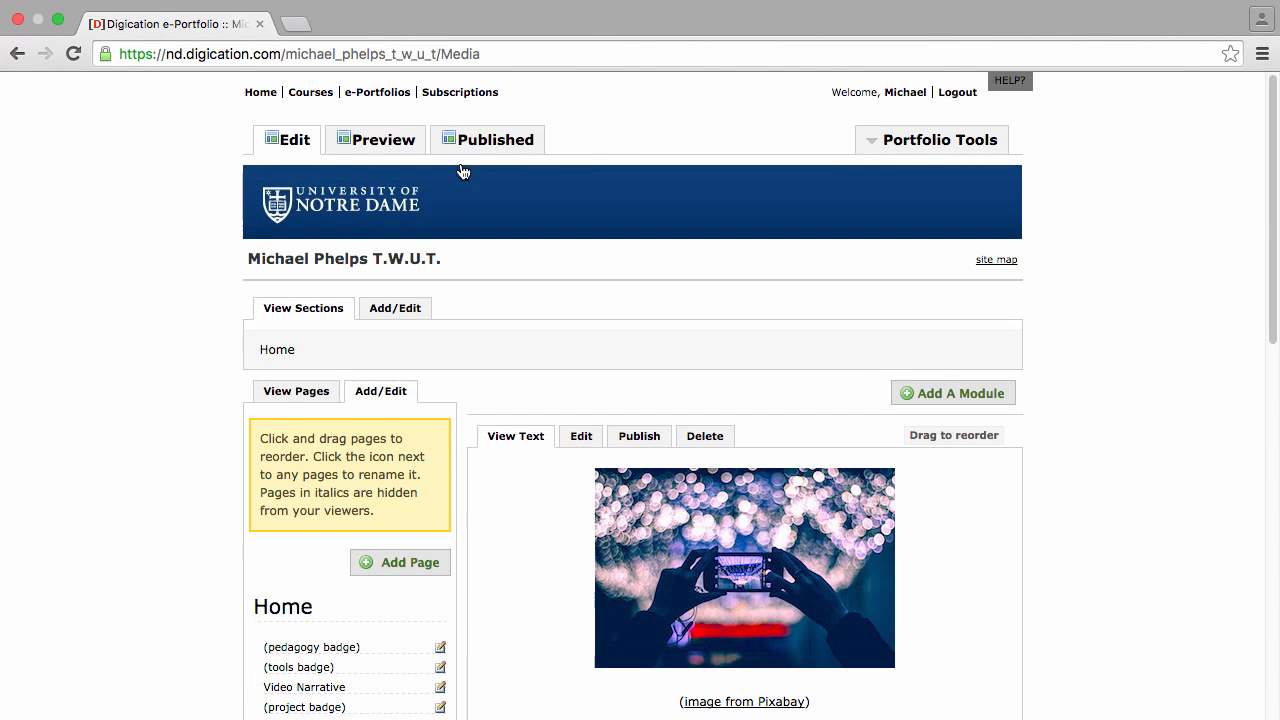
{"action": "left_click", "coordinate": [494, 140]}
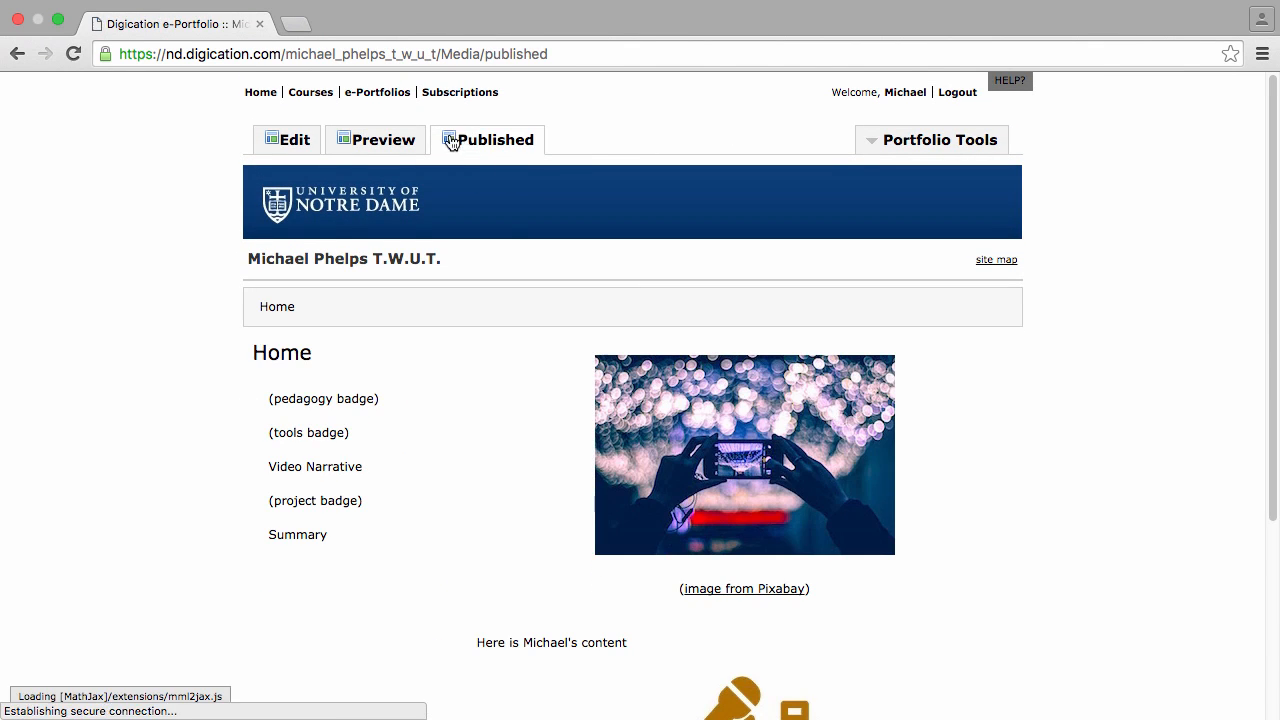
{"action": "scroll", "scroll_direction": "down", "scroll_amount": 3}
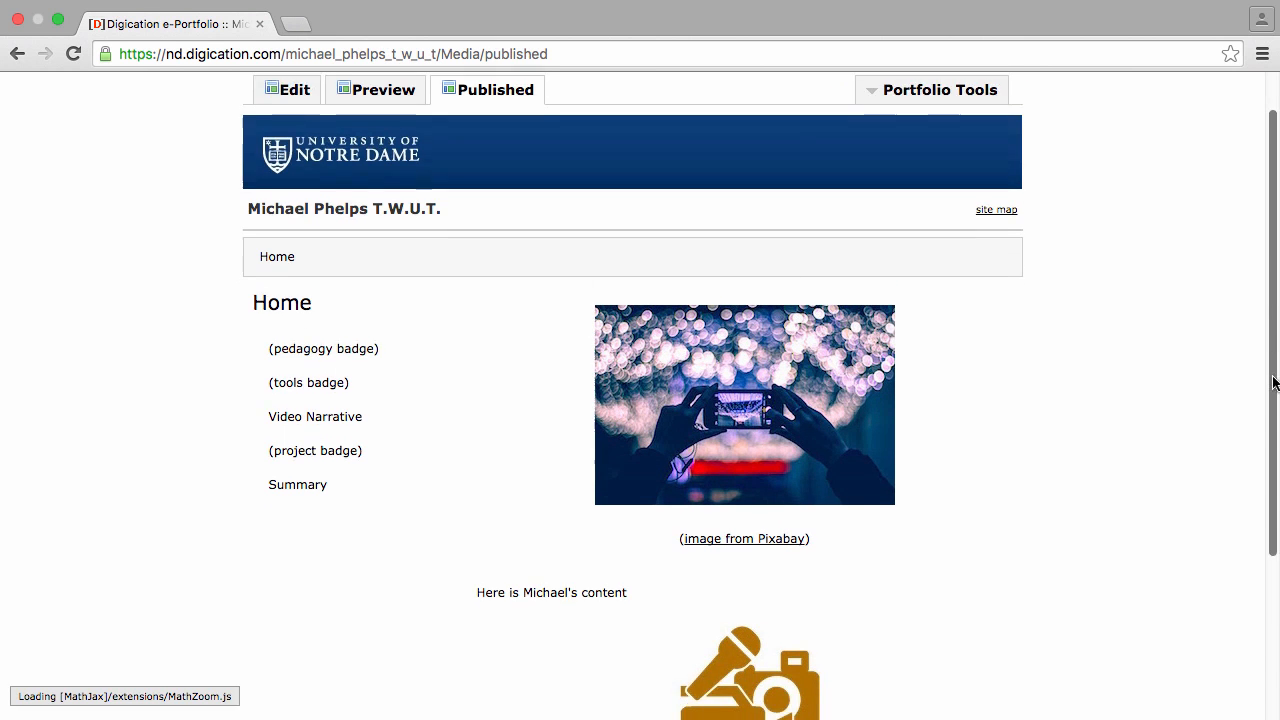
{"action": "scroll", "scroll_direction": "down", "scroll_amount": 3}
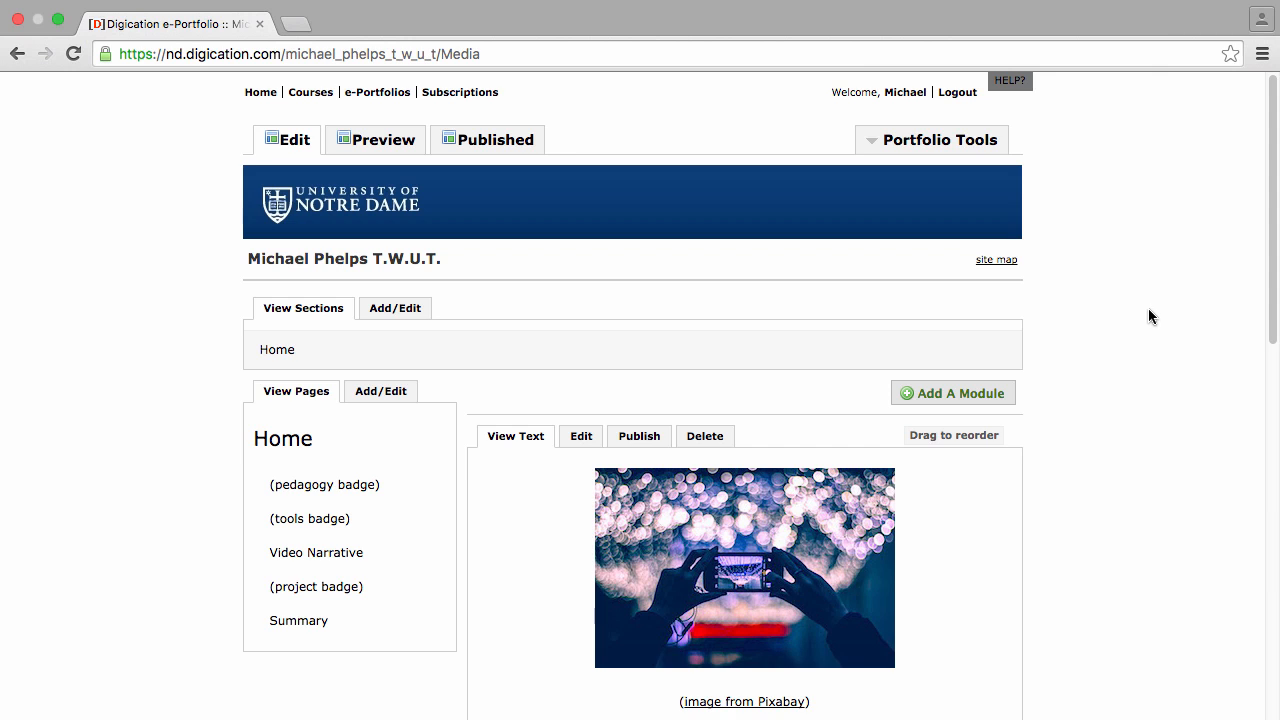
{"action": "mouse_move", "coordinate": [922, 140]}
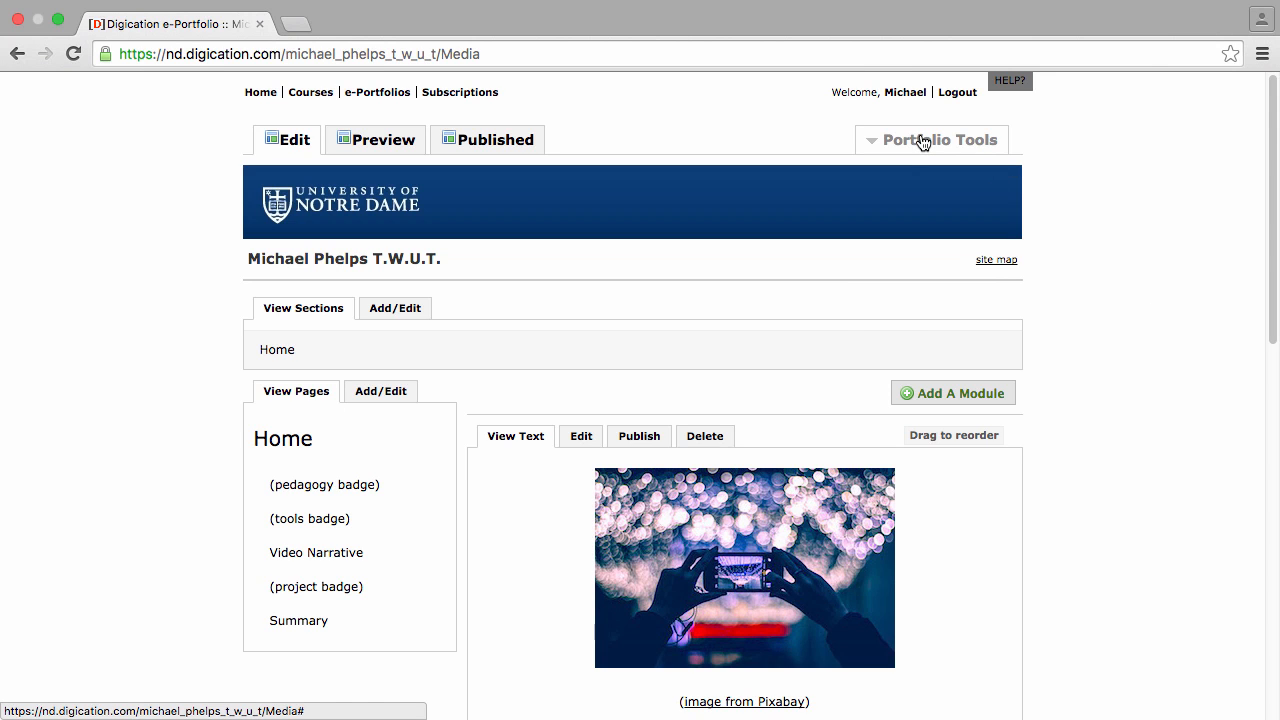
Submit the Video Narrative page to the Video Narrative badge assignment via Portfolio Tools
{"action": "left_click", "coordinate": [940, 140]}
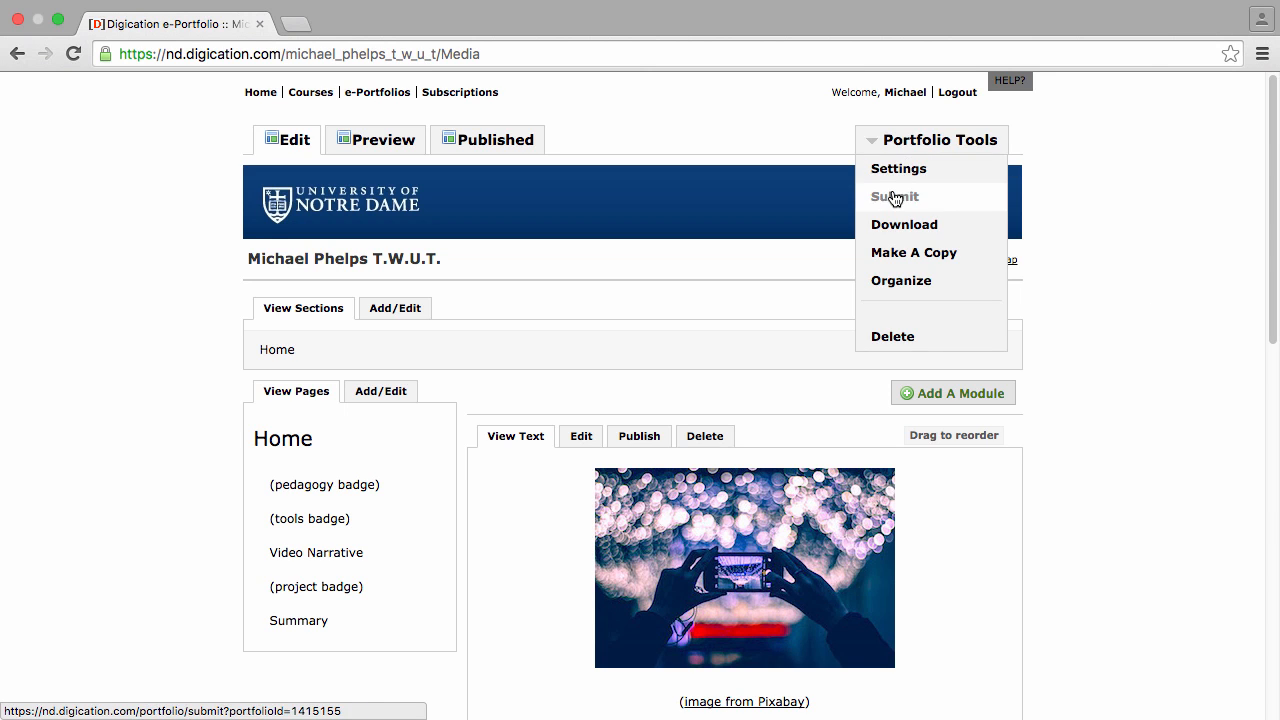
{"action": "left_click", "coordinate": [894, 196]}
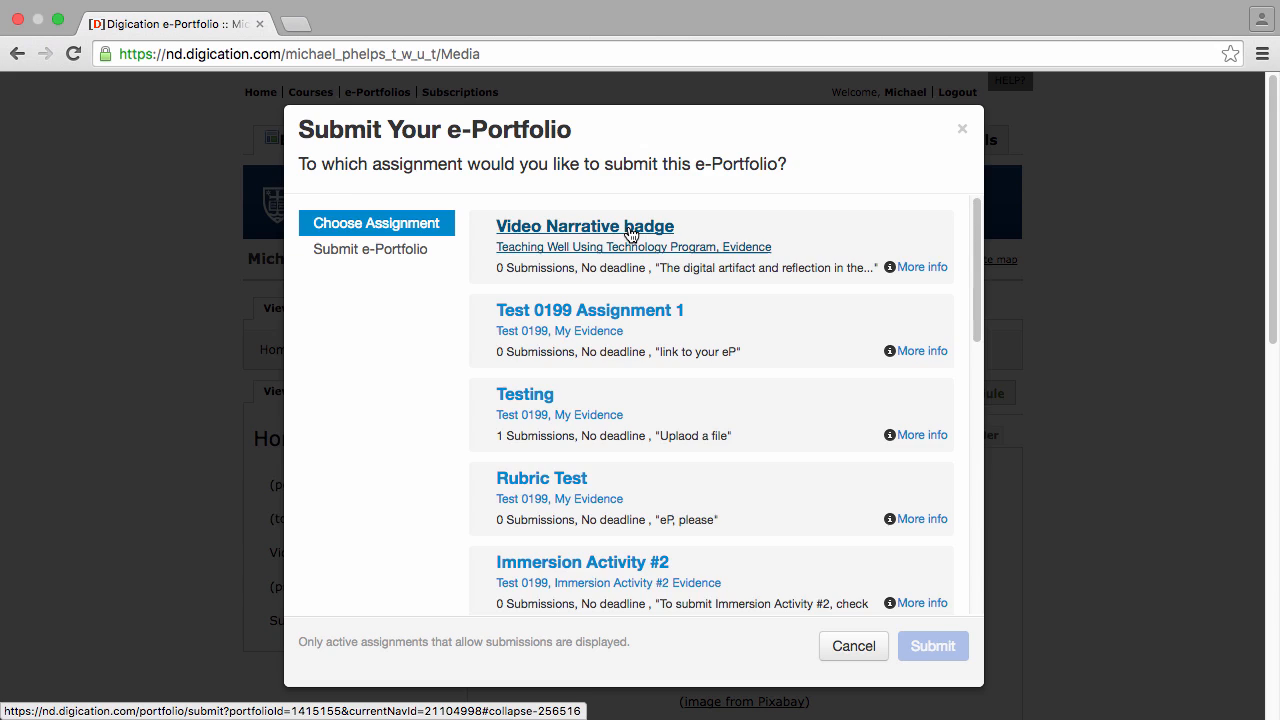
{"action": "left_click", "coordinate": [584, 226]}
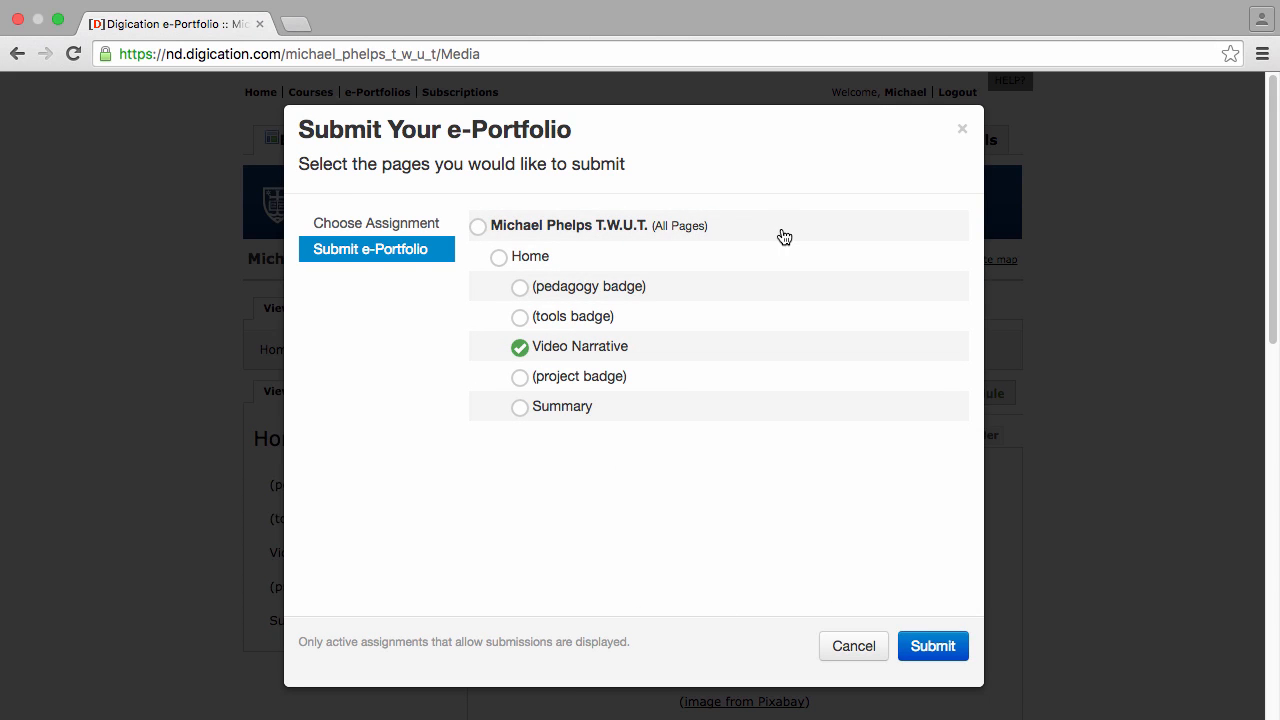
{"action": "mouse_move", "coordinate": [582, 356]}
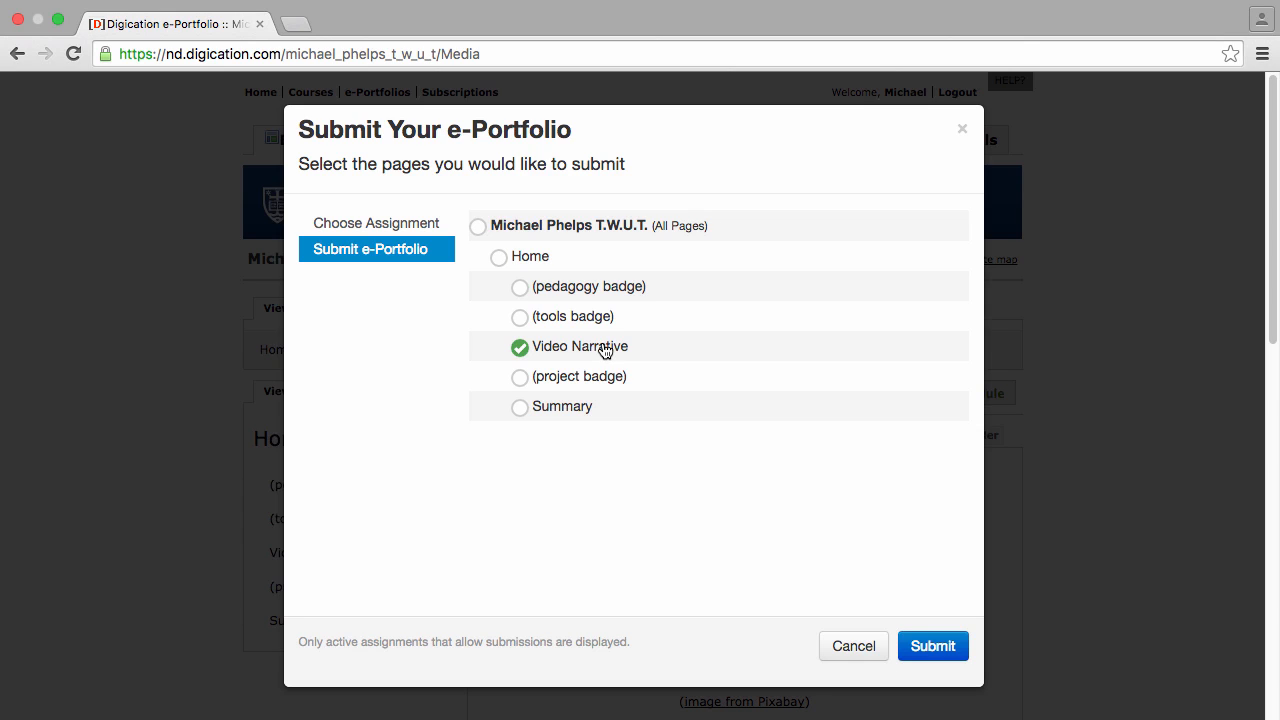
{"action": "mouse_move", "coordinate": [550, 358]}
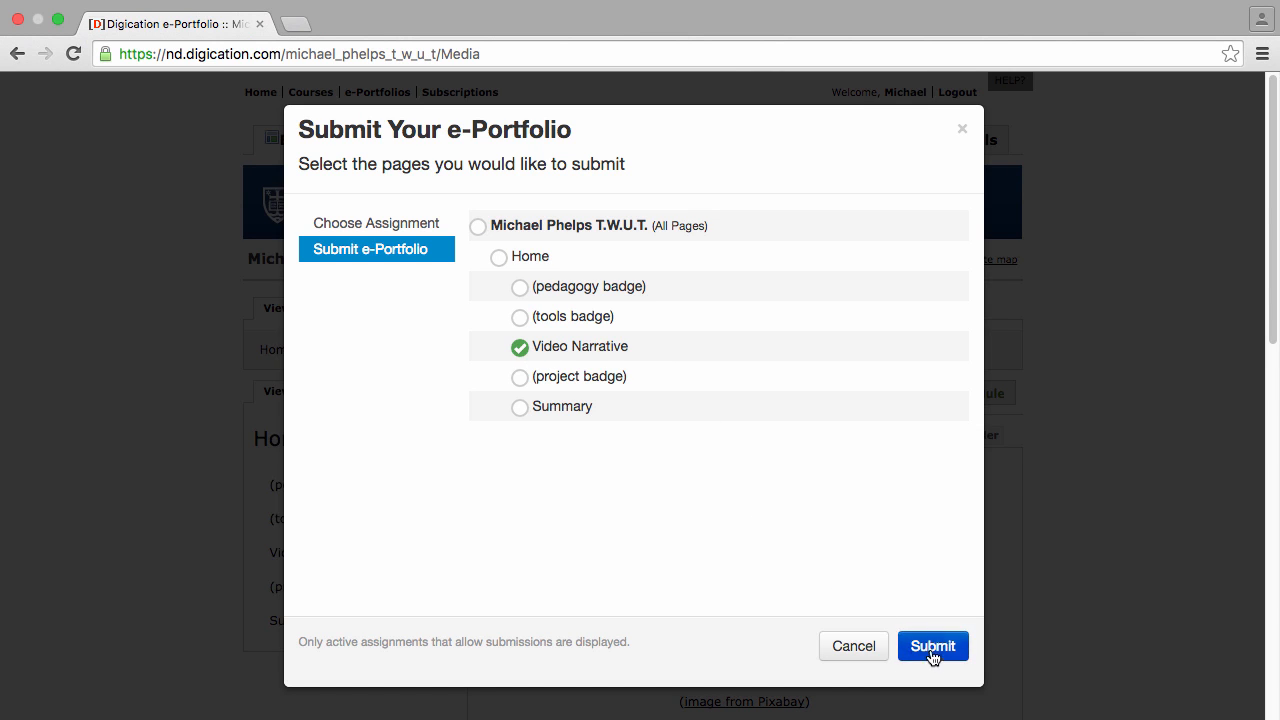
{"action": "left_click", "coordinate": [932, 644]}
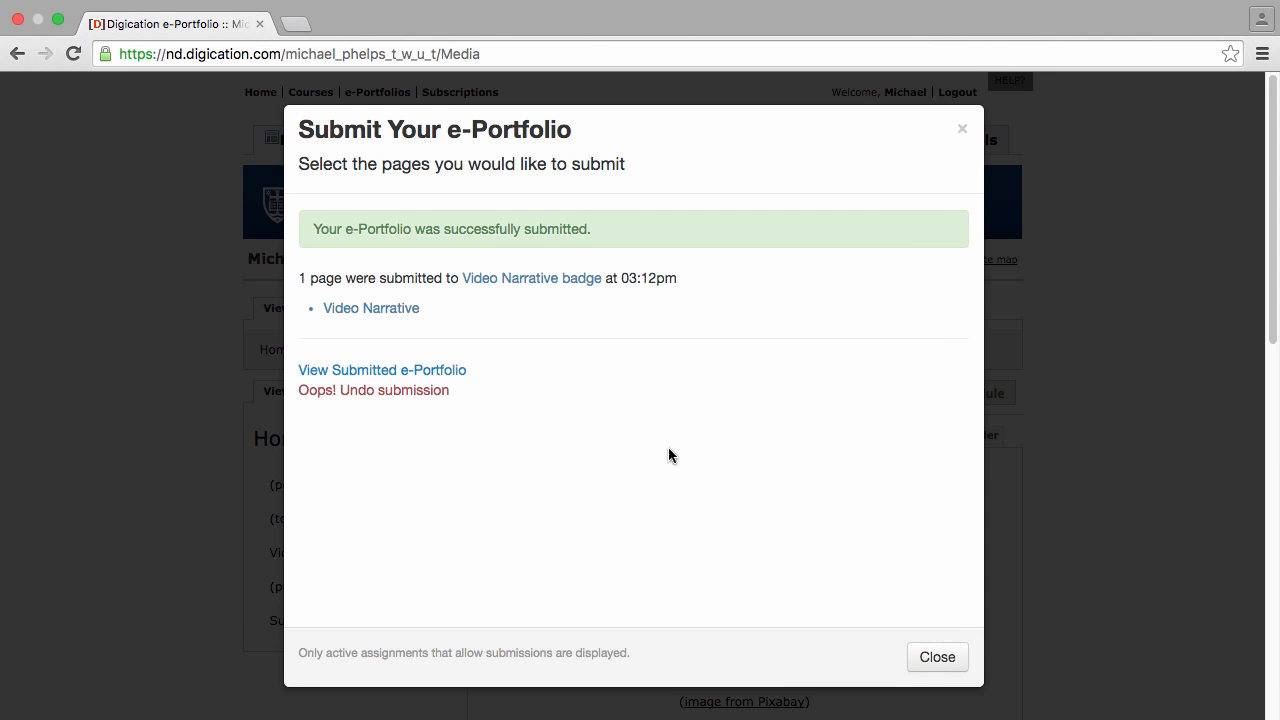
{"action": "mouse_move", "coordinate": [628, 464]}
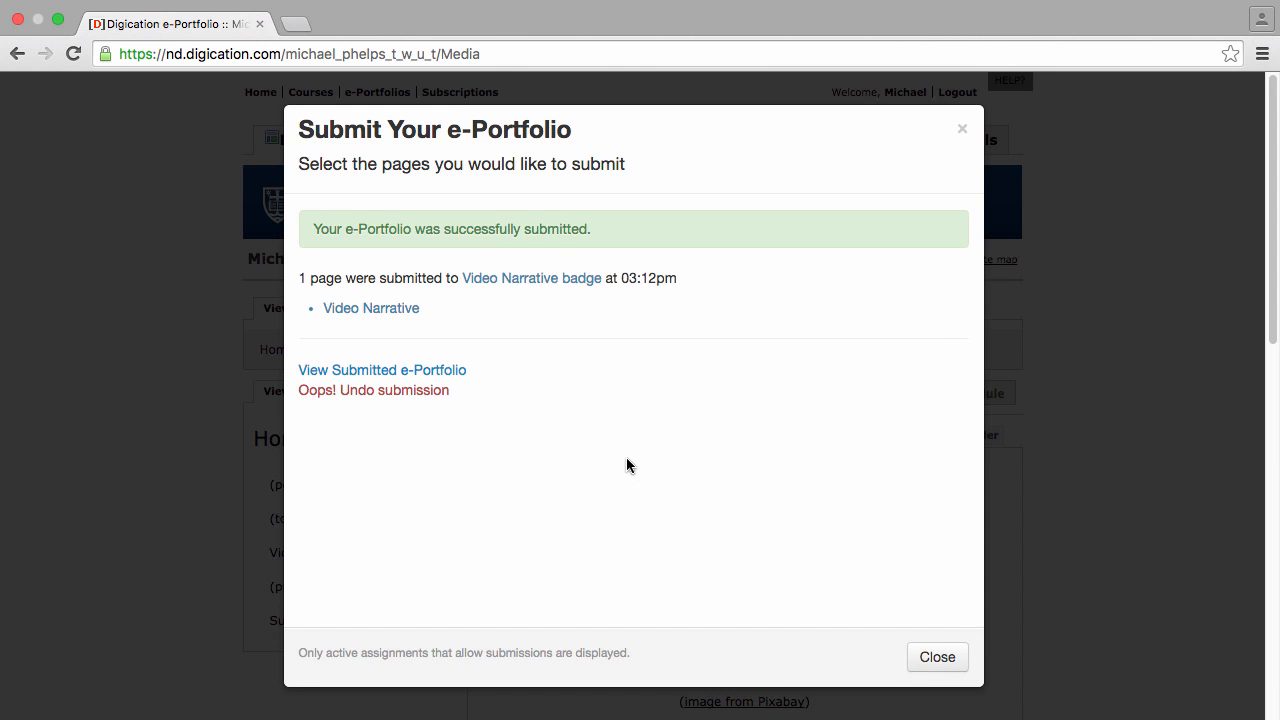
{"action": "mouse_move", "coordinate": [936, 656]}
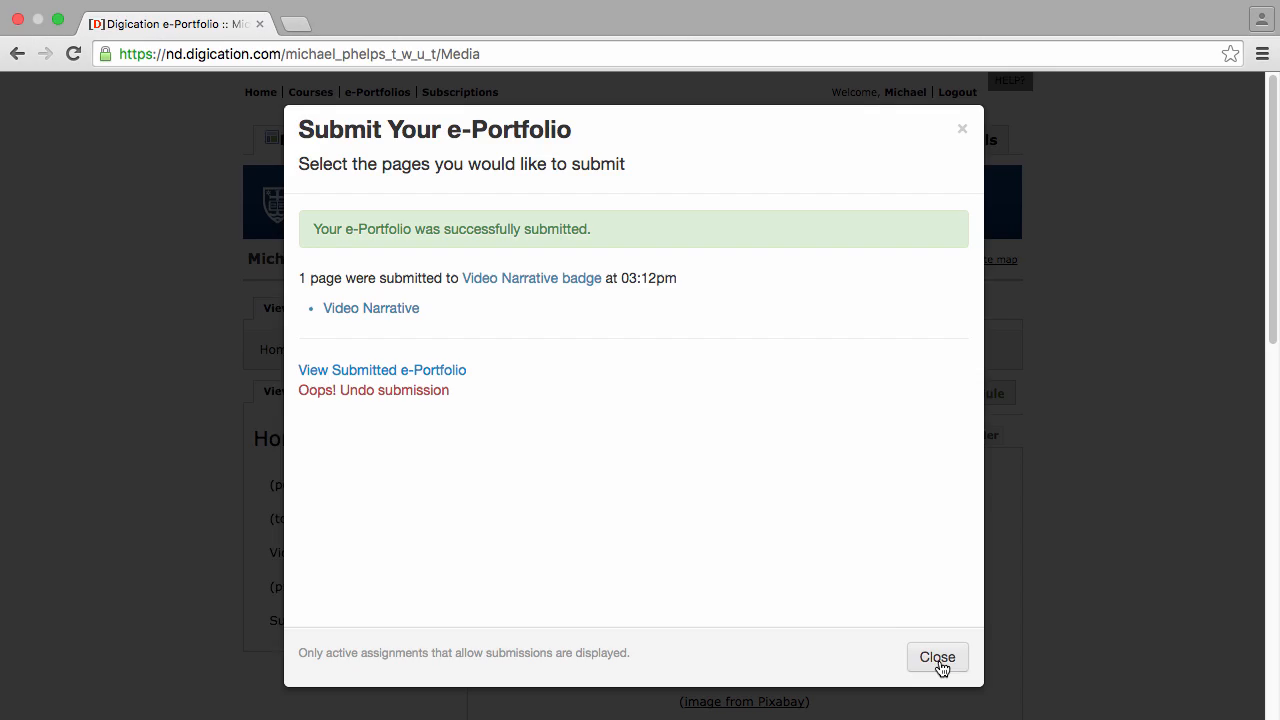